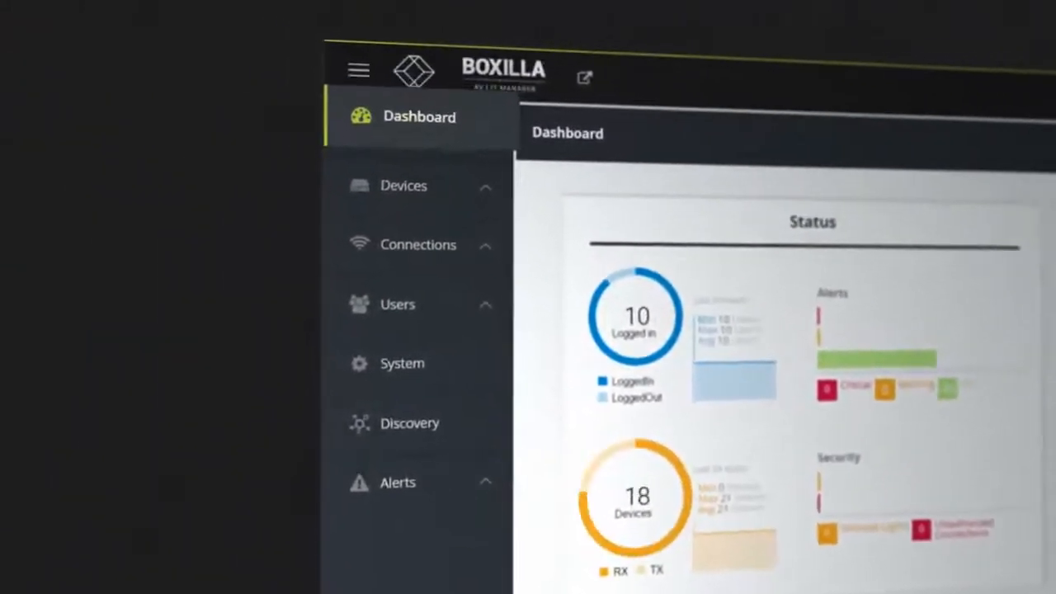
# Expand Users in the left menu and choose Manage to show the All Users table.
pyautogui.click(404, 185)
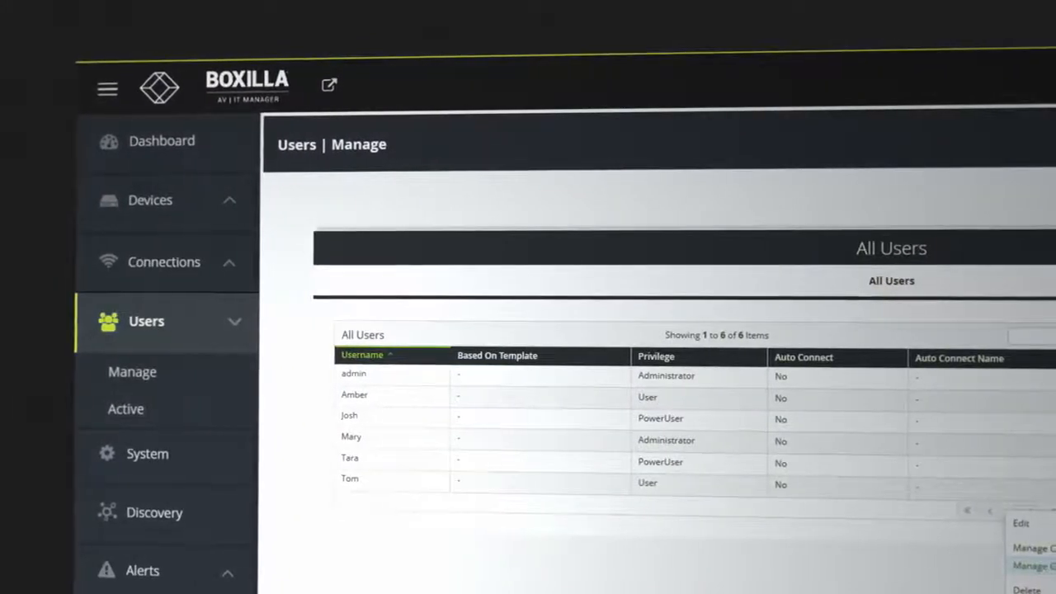
pyautogui.click(141, 570)
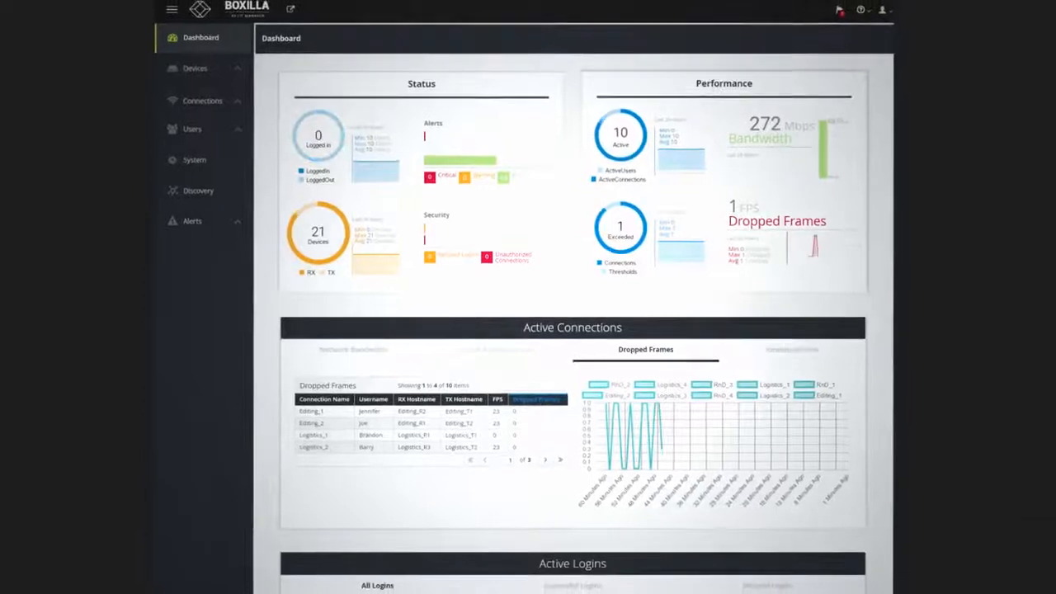
# Scroll down the dashboard to the Active Connections dropped-frames chart and table.
pyautogui.scroll(-3)
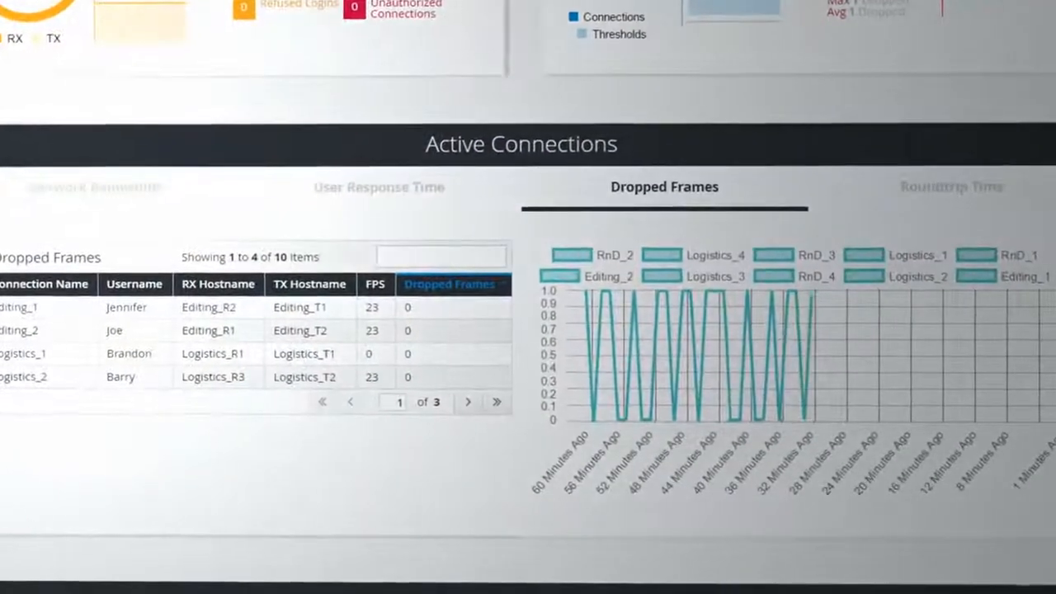
# Show the Network Bandwidth view of Active Connections with its per-connection table and chart.
pyautogui.click(95, 187)
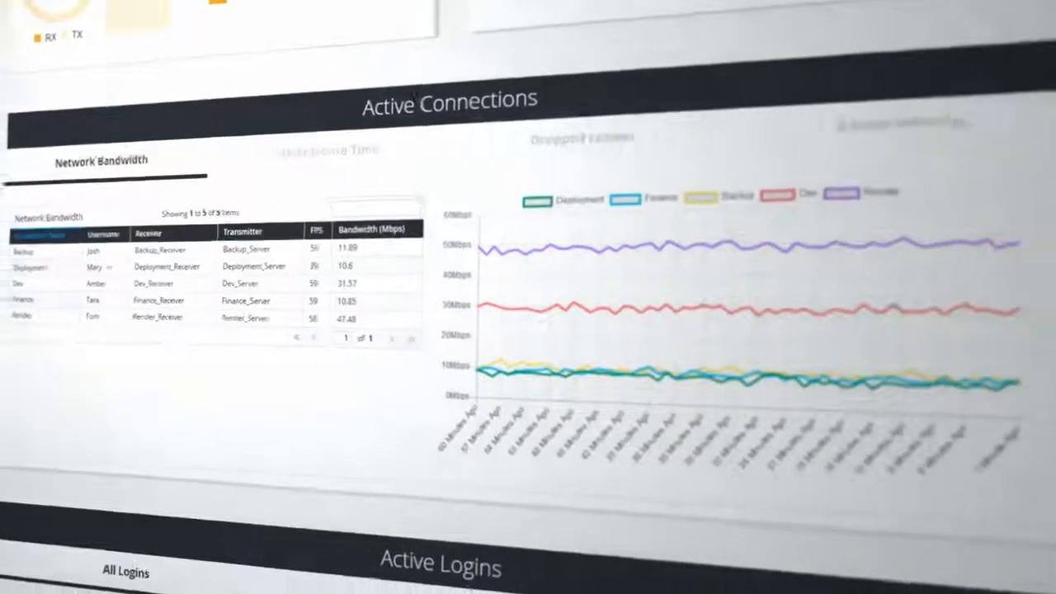